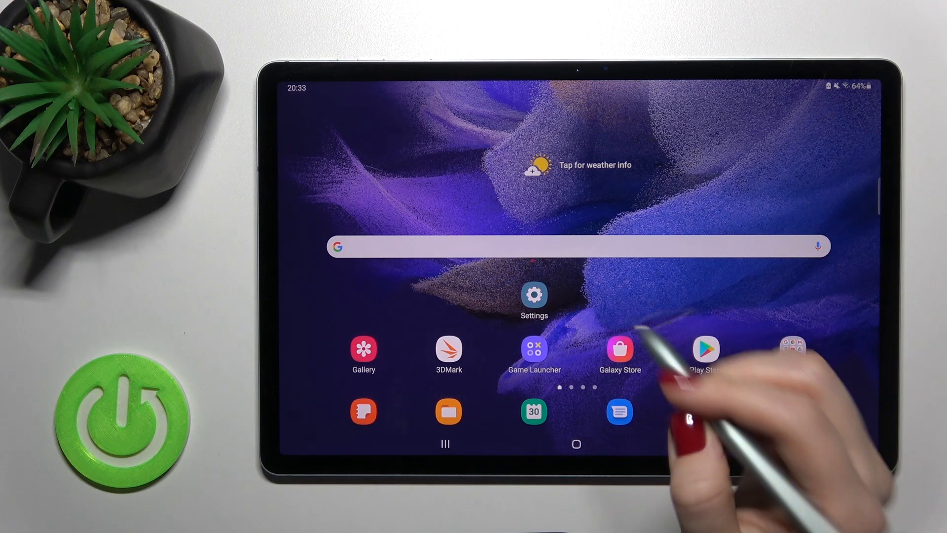
Step: From the home screen, reach Battery and device care, showing a device score of 96
left_click(534, 296)
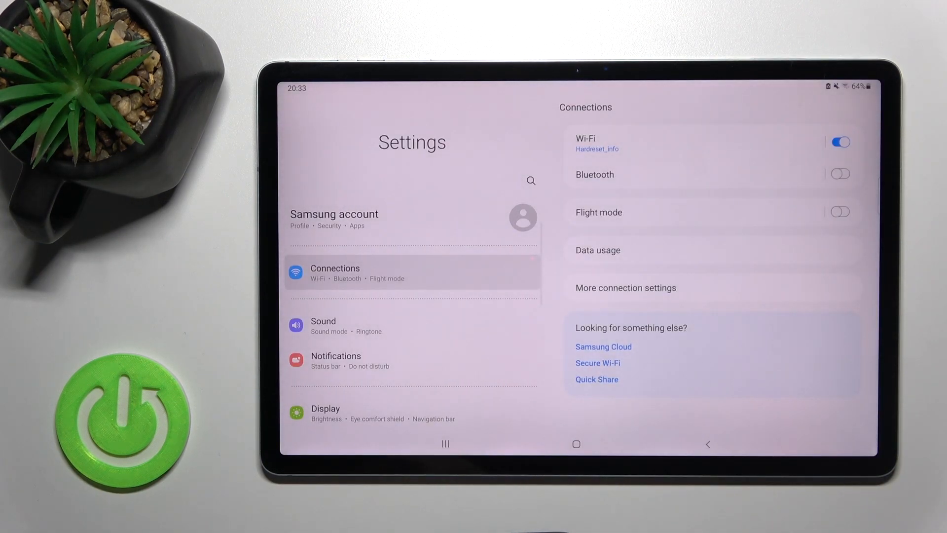
scroll("down", 3)
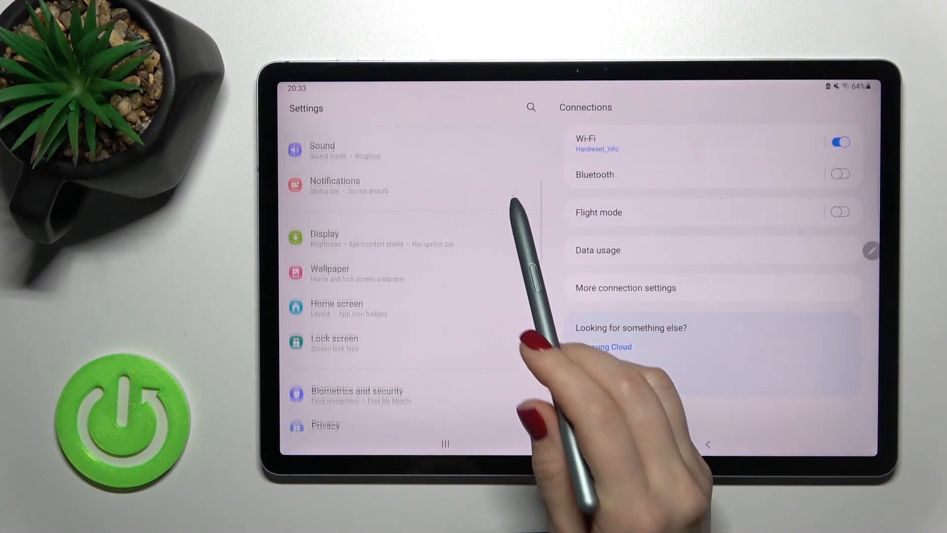
scroll("down", 3)
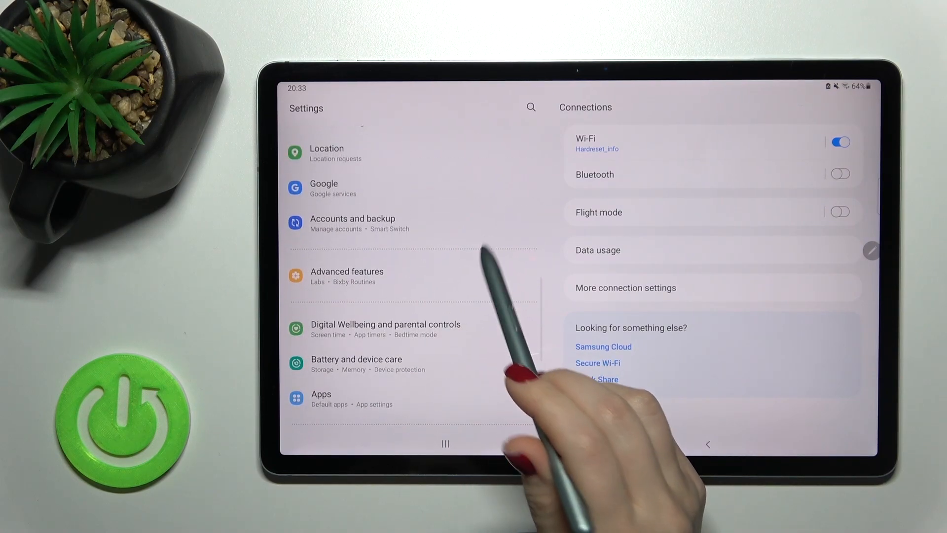
left_click(356, 364)
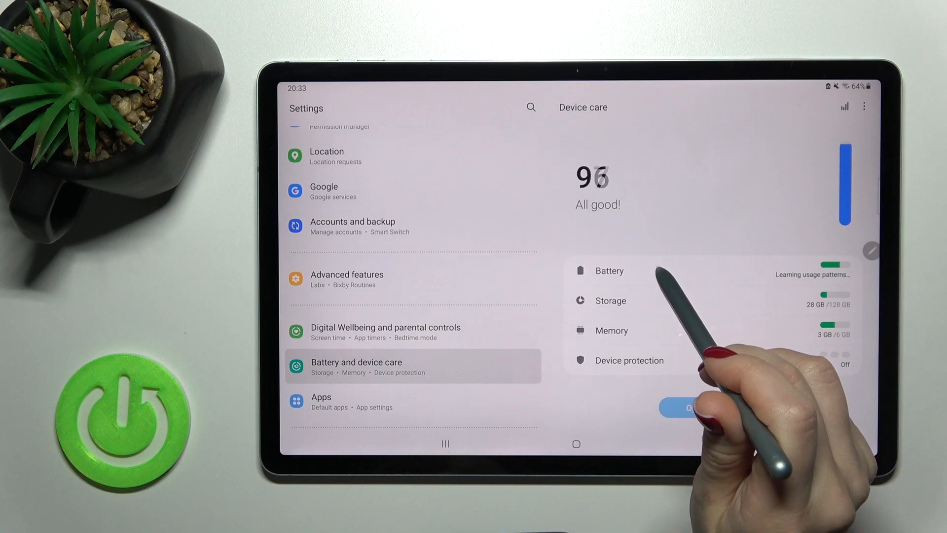
Step: Go through Battery into More battery settings with Adaptive battery, Fast charging and Protect battery
left_click(609, 270)
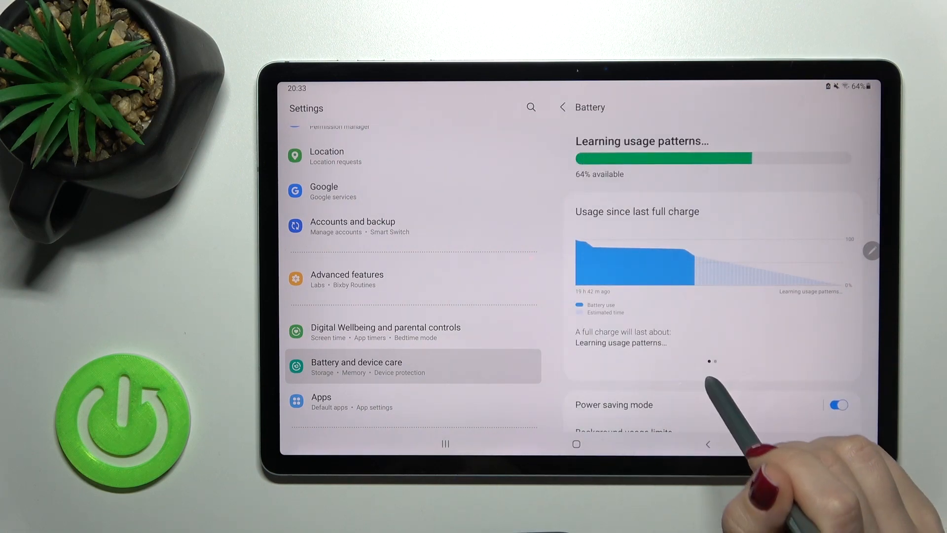
scroll("up", 3)
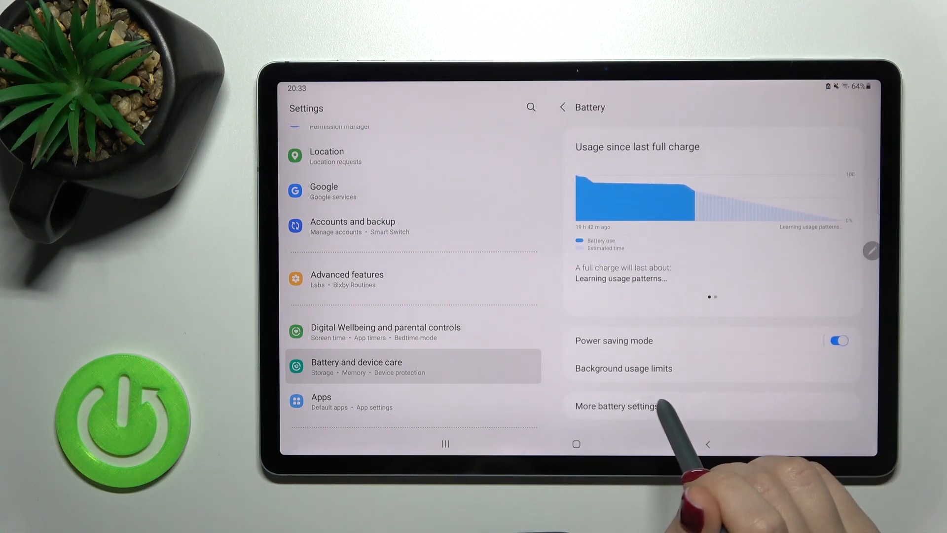
left_click(615, 405)
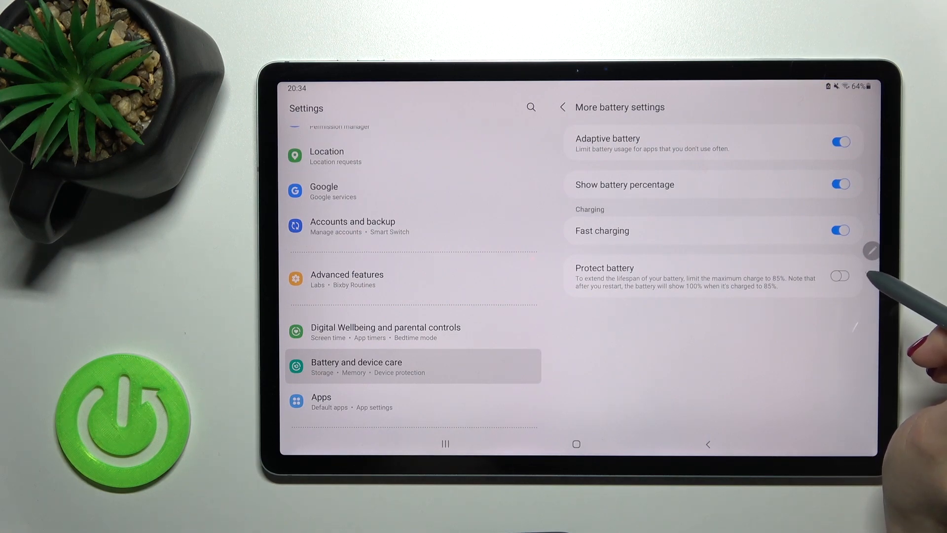
left_click(839, 230)
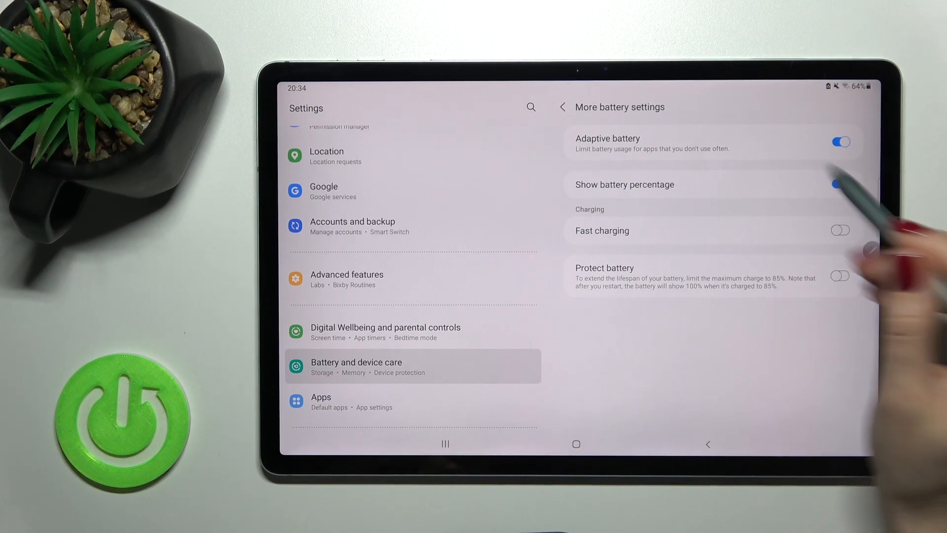
left_click(840, 185)
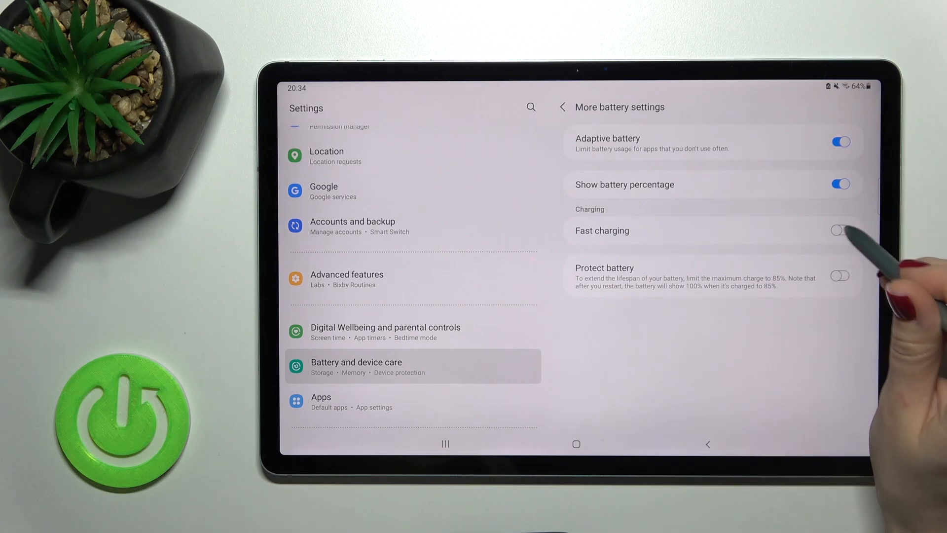
left_click(838, 230)
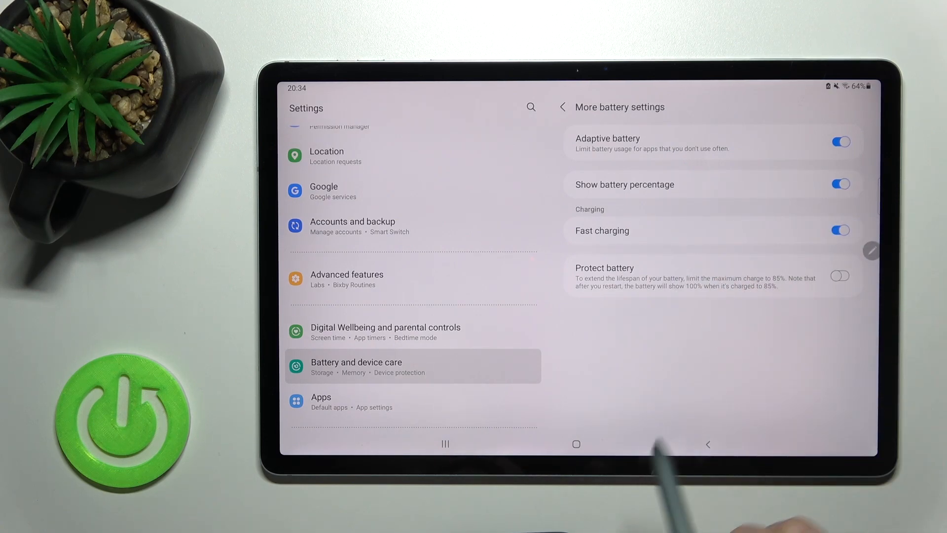
left_click(839, 230)
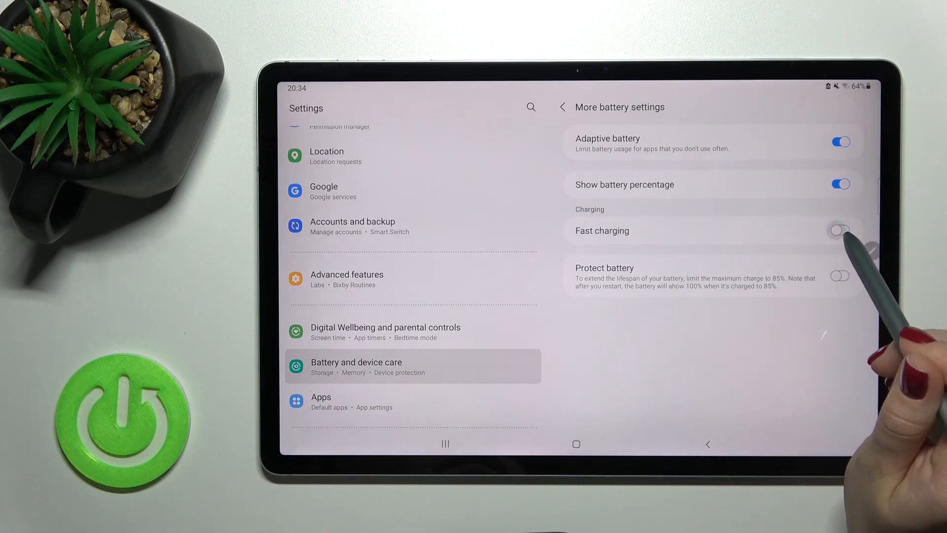
left_click(839, 230)
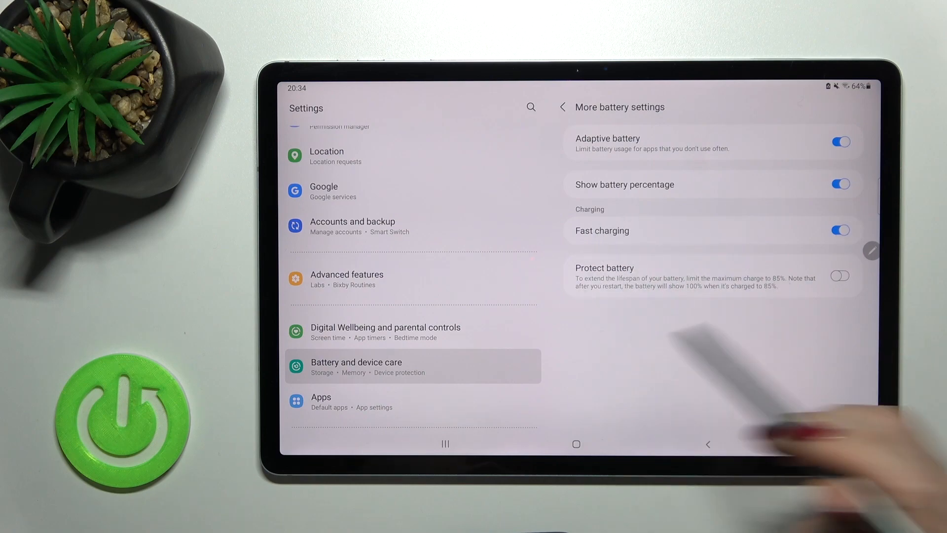
Step: Toggle Fast charging off and back on twice, leaving it enabled
left_click(839, 230)
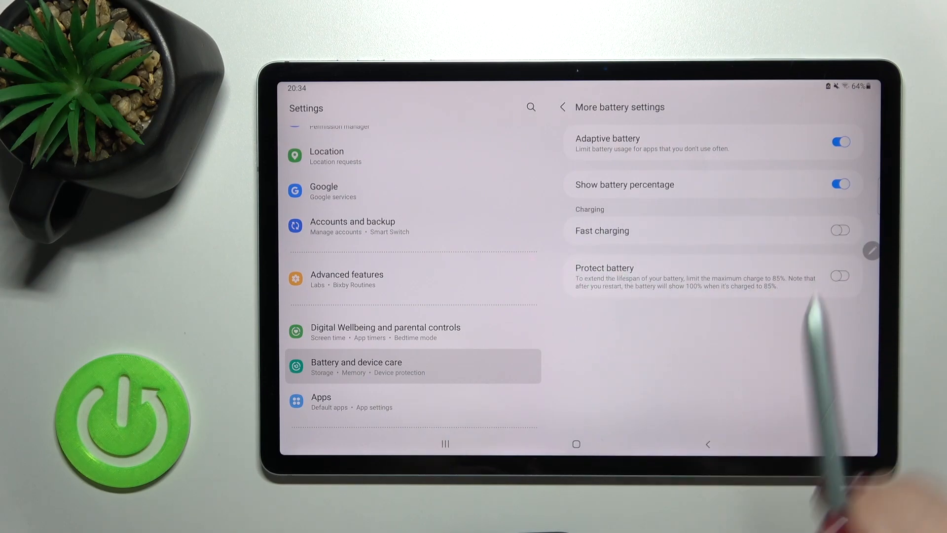
left_click(840, 230)
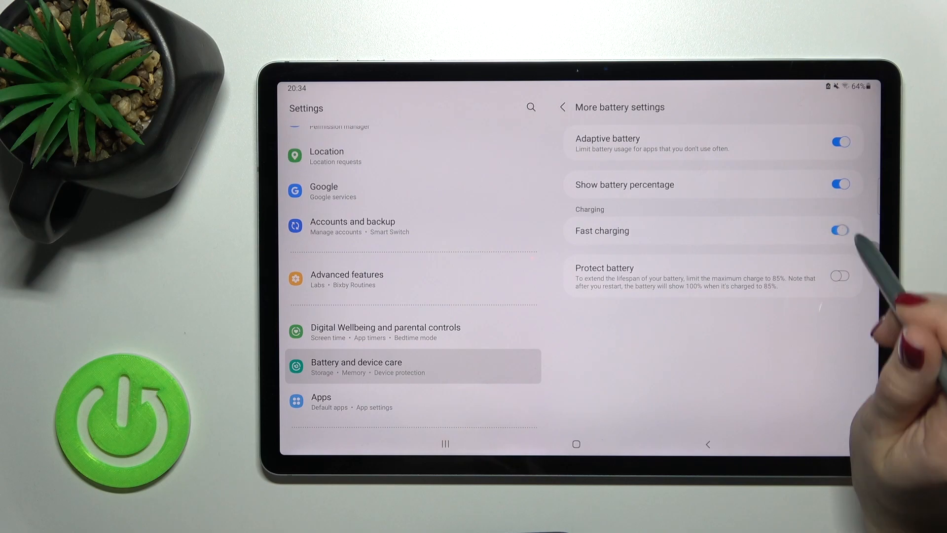
left_click(839, 230)
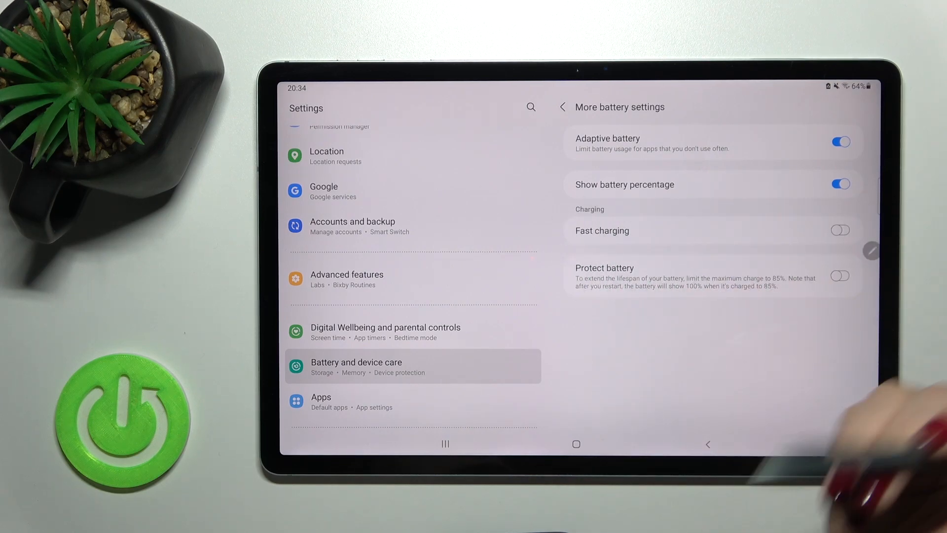
left_click(839, 230)
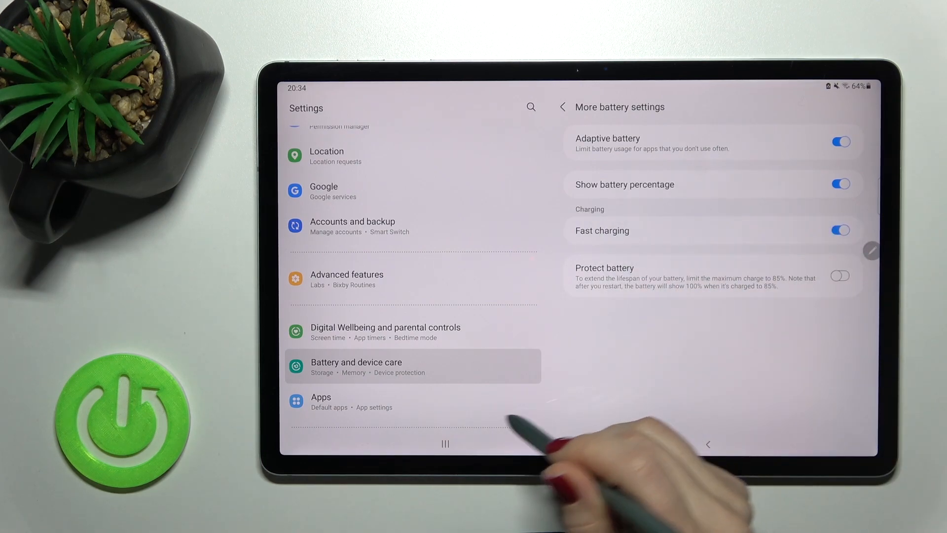
Step: Close all recent apps and return to the tablet's home screen
left_click(575, 445)
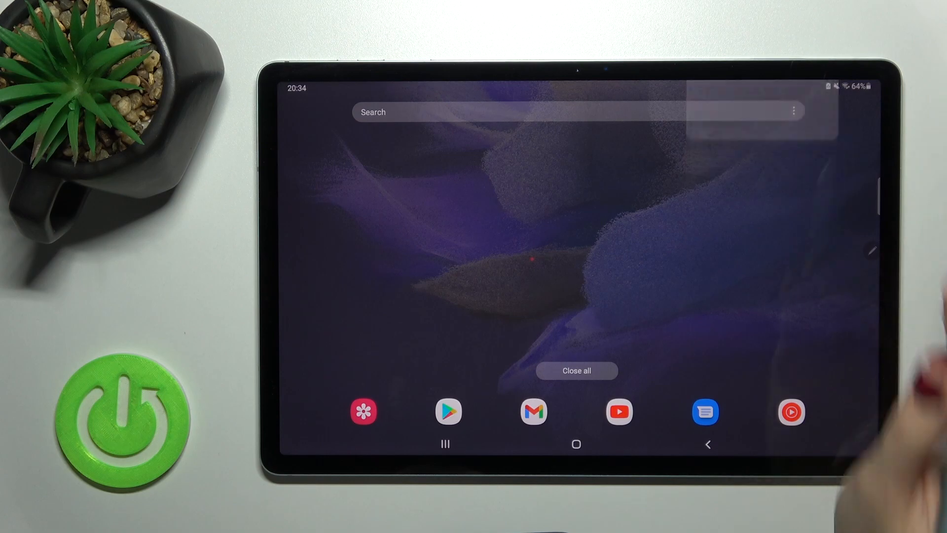
left_click(575, 445)
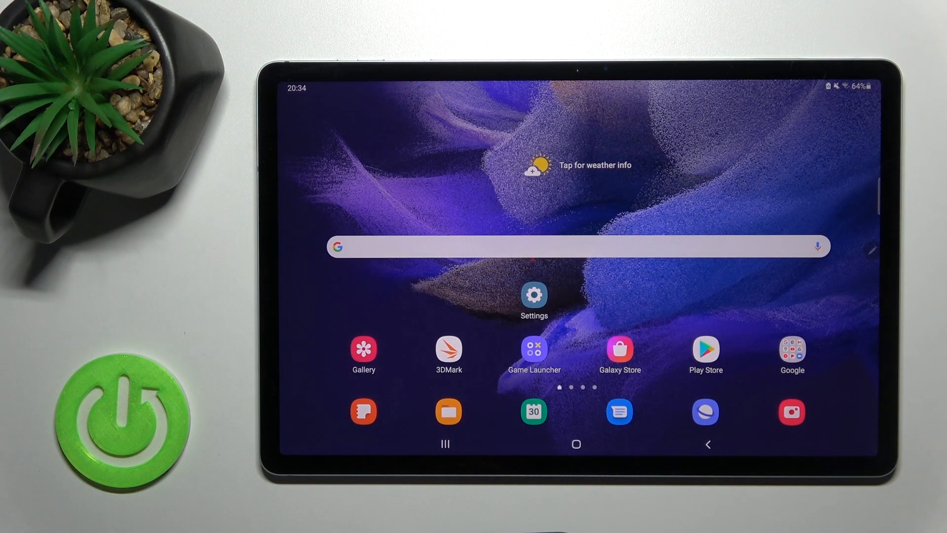